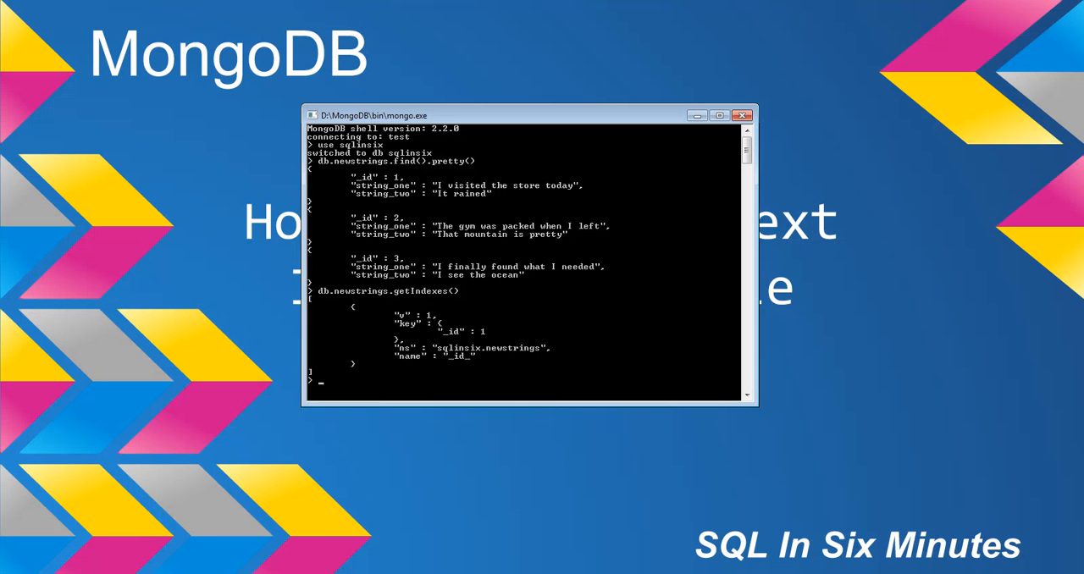
Start typing db.newstrings.ensureIndex at the mongo prompt
text(db.newstrings.)
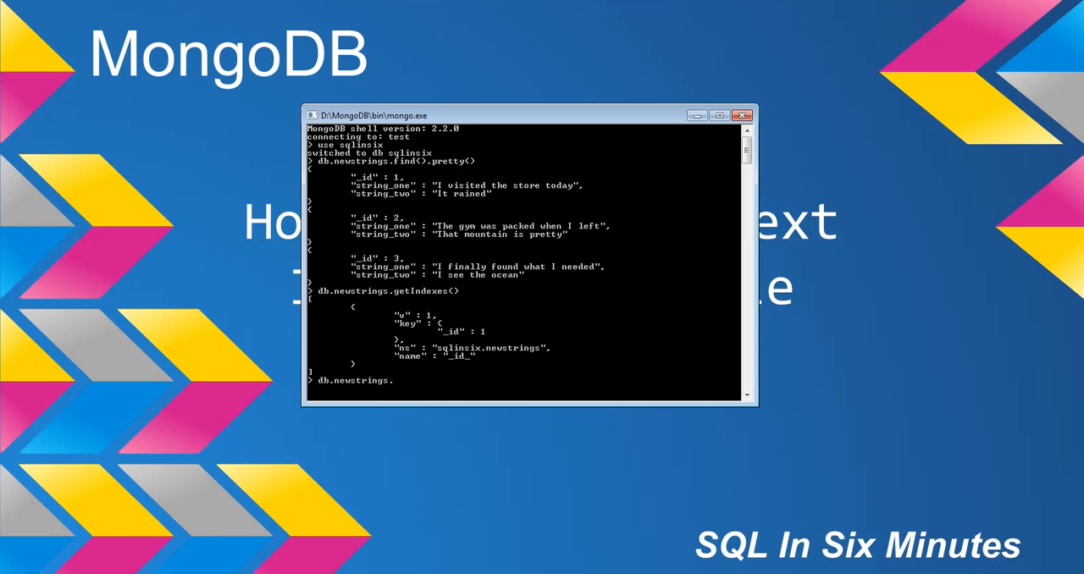
text(en)
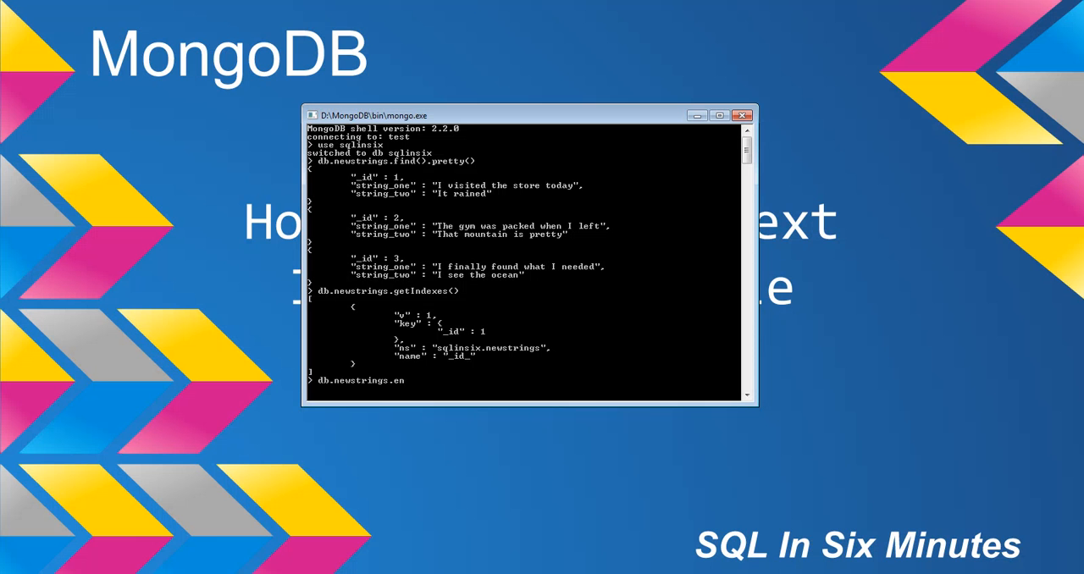
text(sureIndex({"$)
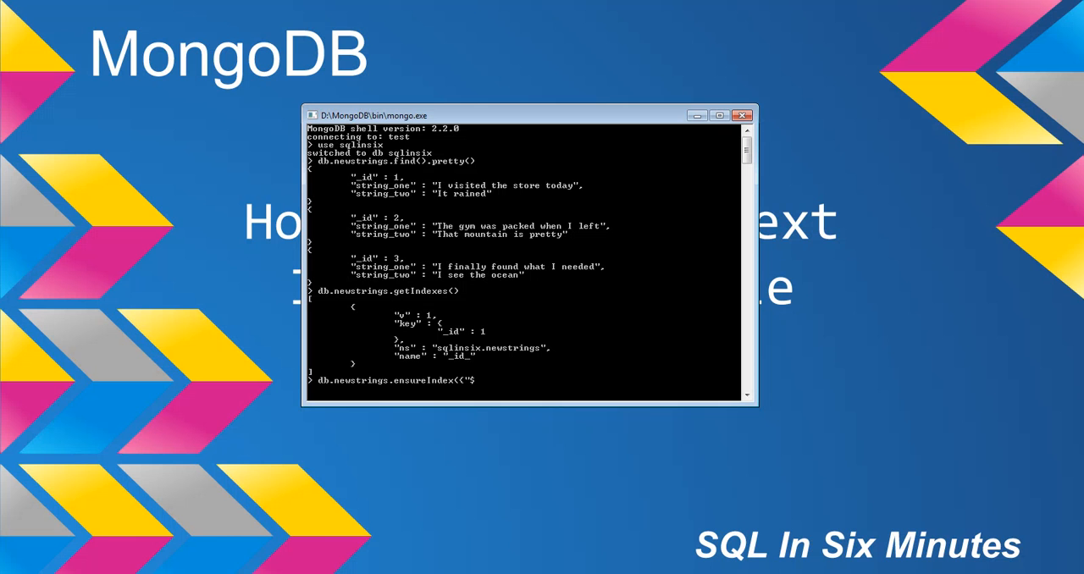
Add the wildcard "$**": "text" key to the ensureIndex command
text(**)
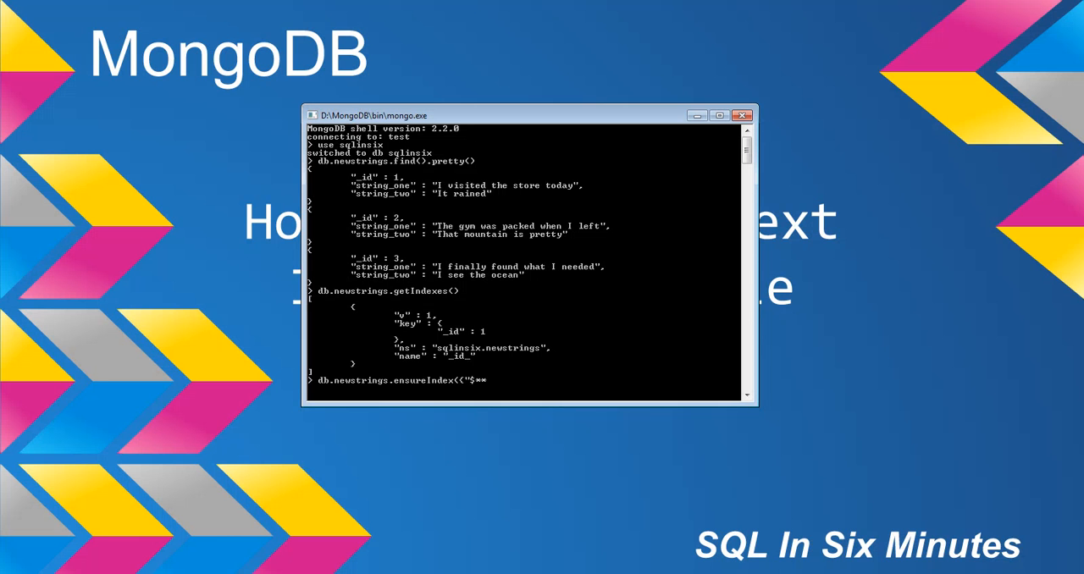
text(": ")
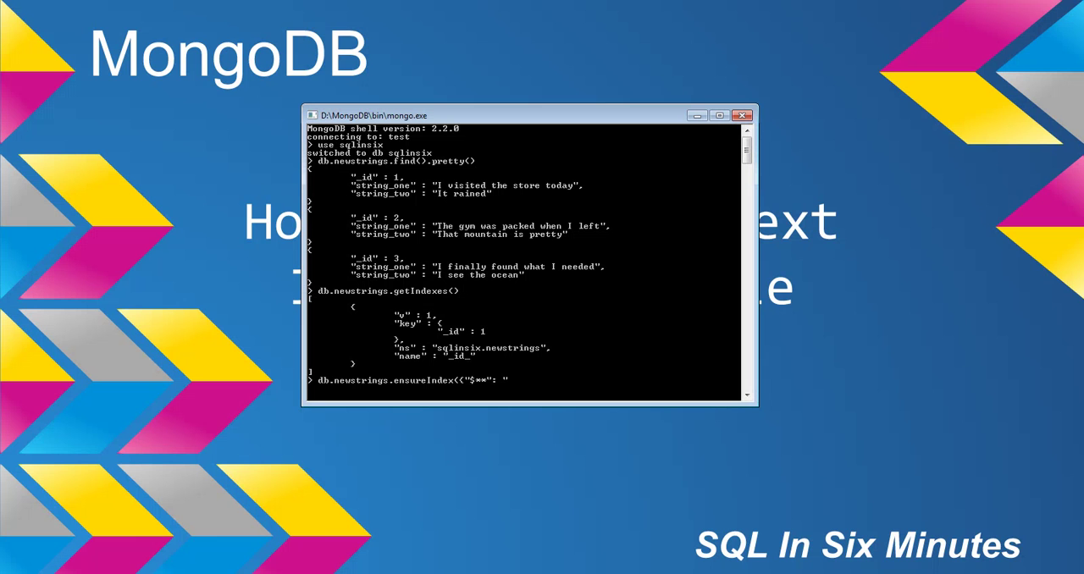
text(text"},)
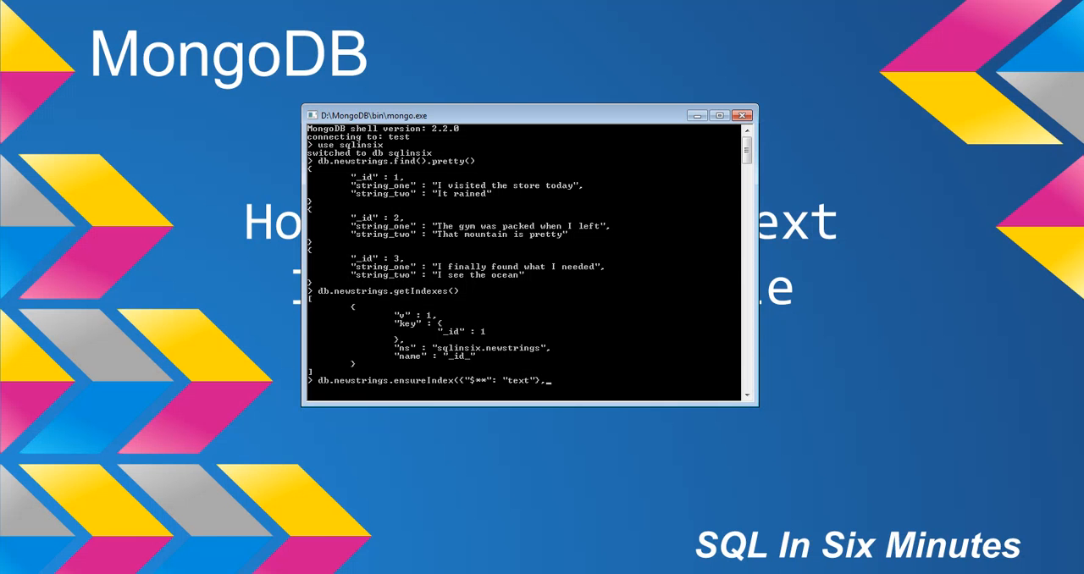
Name the index AllStringFields_Index, create it, confirm it in getIndexes, and close the shell
text({)
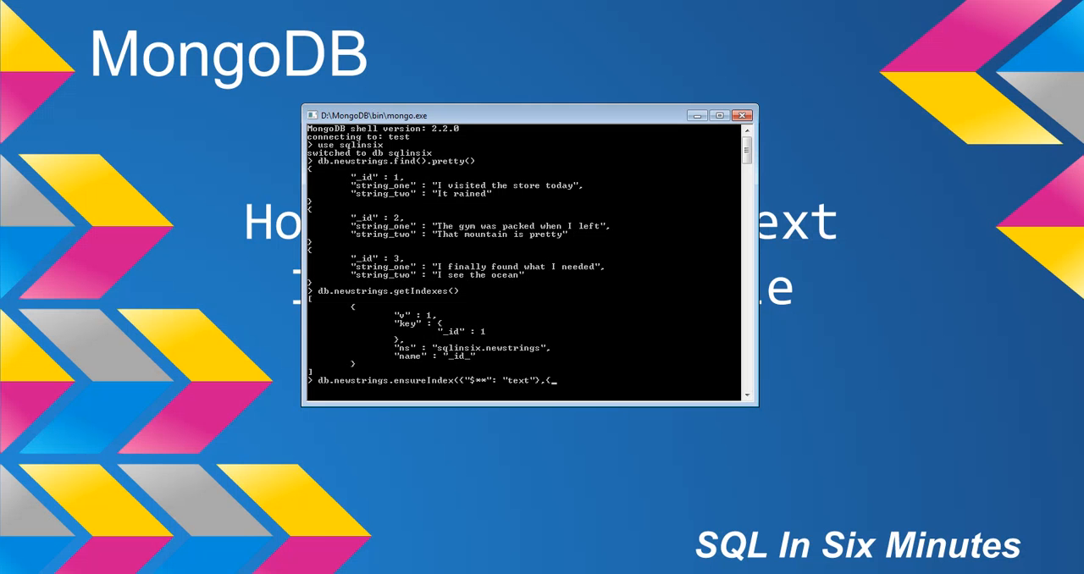
text(name:)
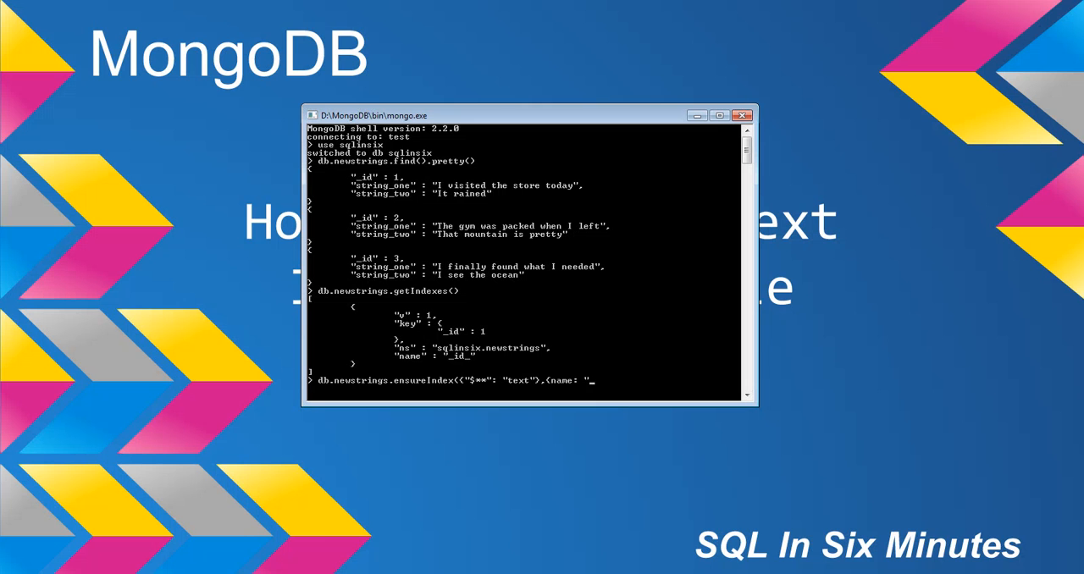
text(AllStri)
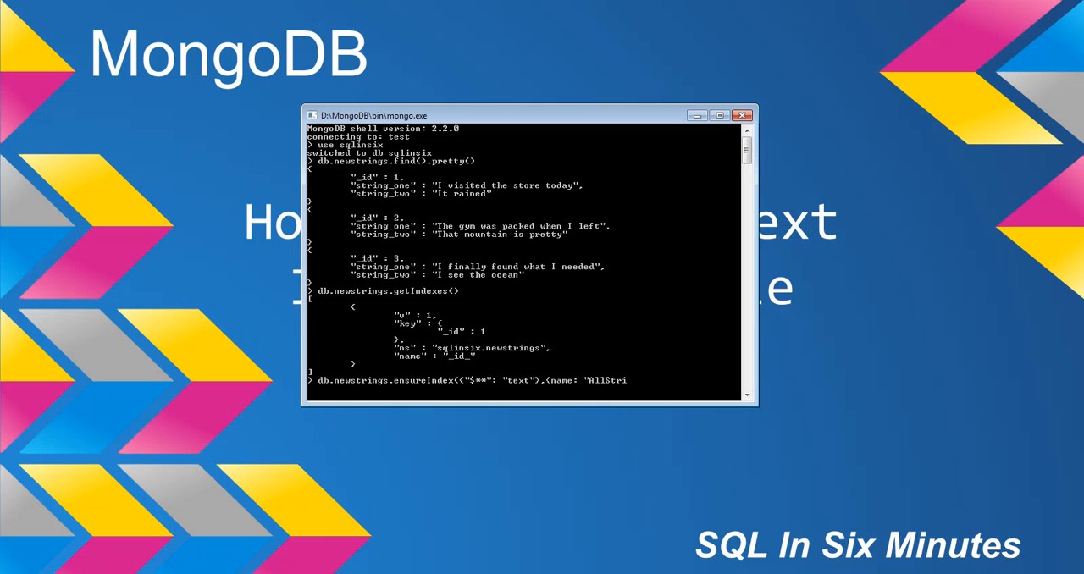
text(ngFields)
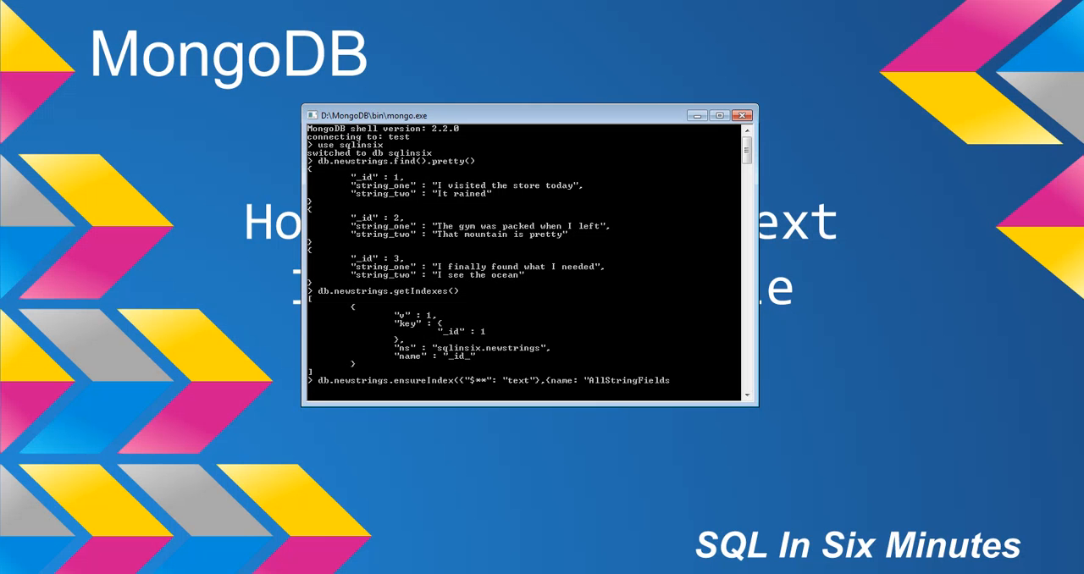
text(_Index)
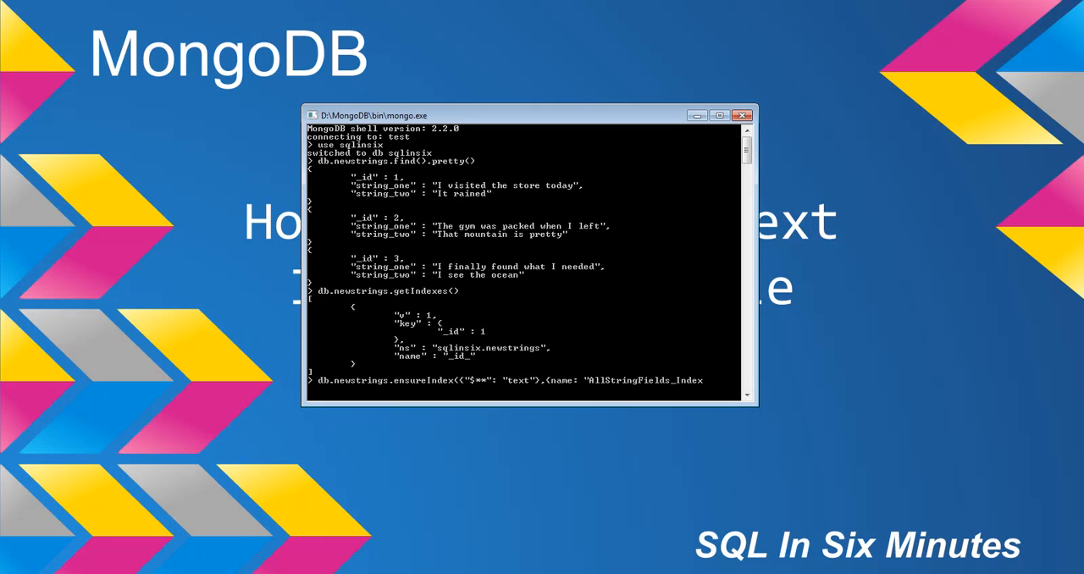
text("}))
text(db.newstrings.getIndexes())
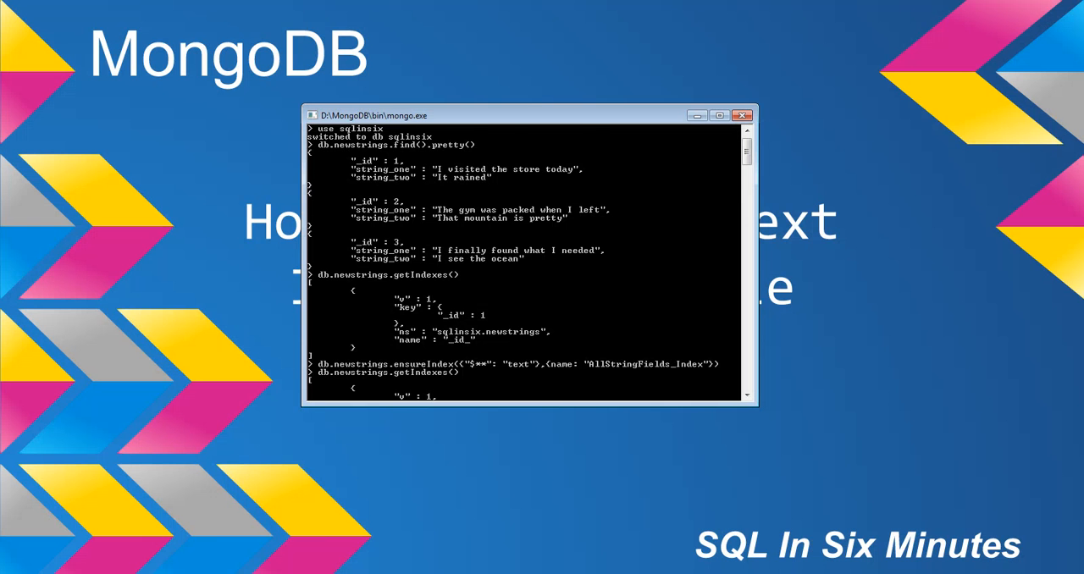
scroll(down, 3)
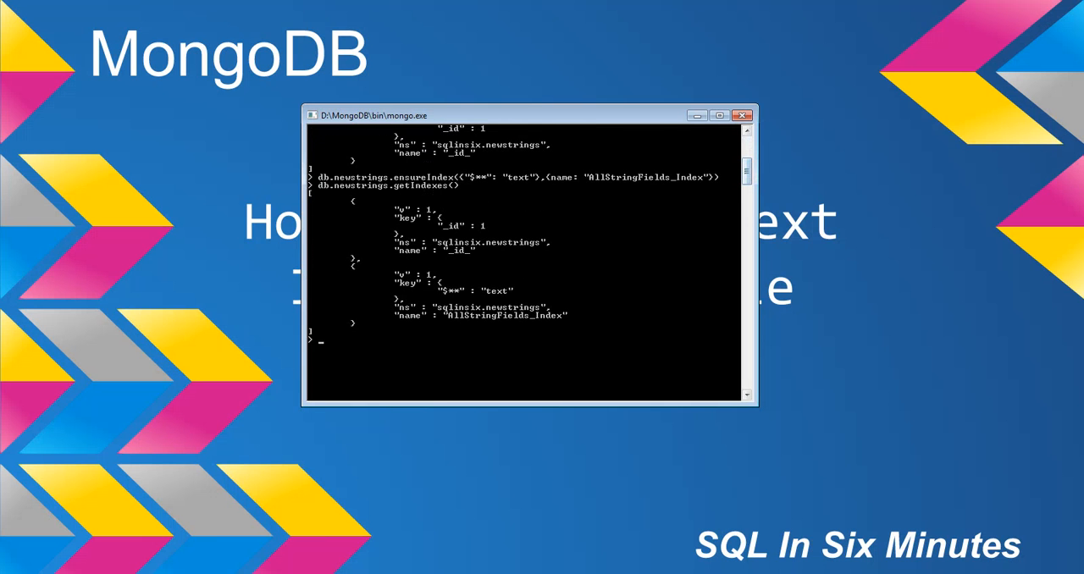
click(743, 114)
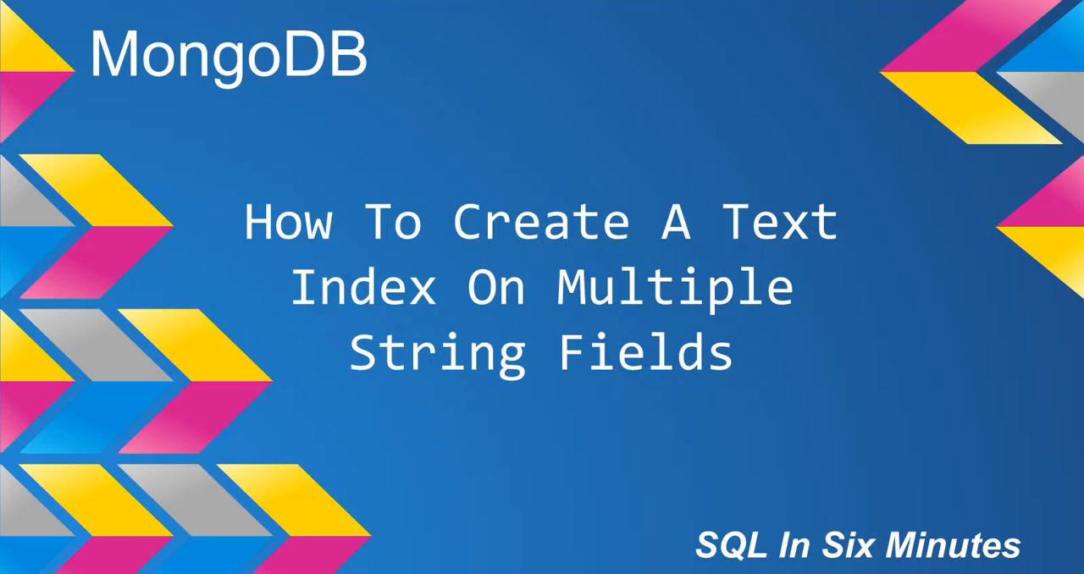